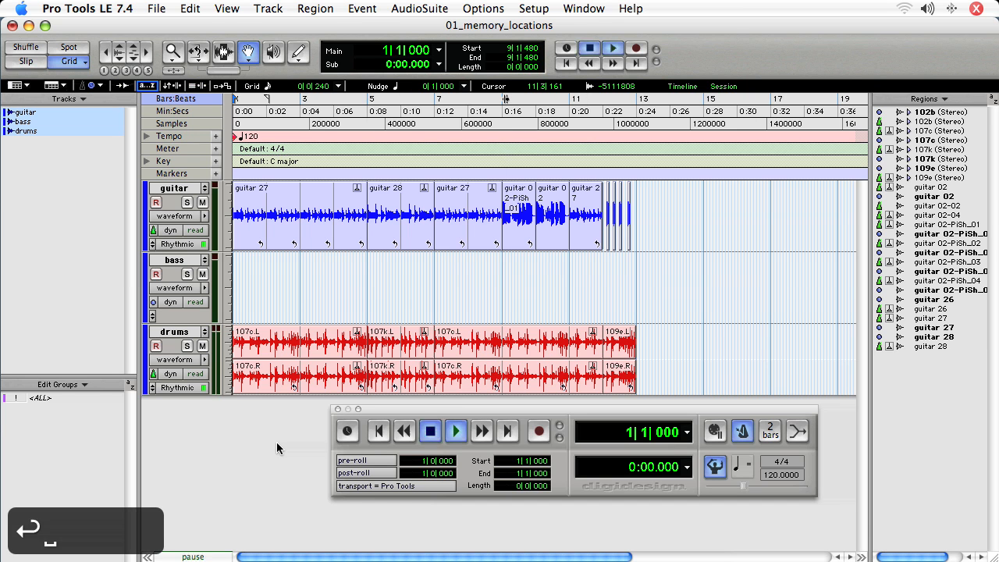
Play the 01_memory_locations blues session from the top and return to the start
click(456, 431)
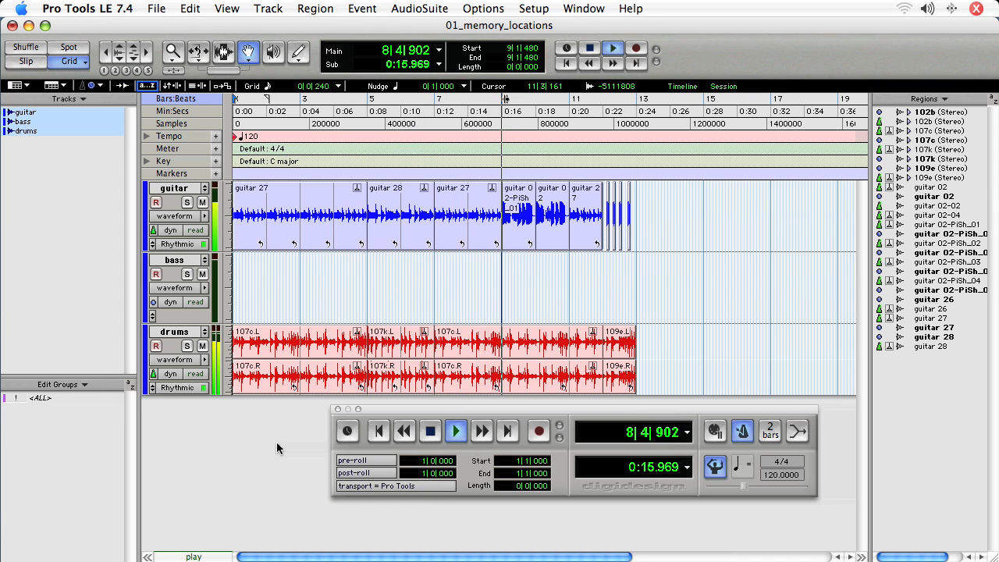
click(456, 431)
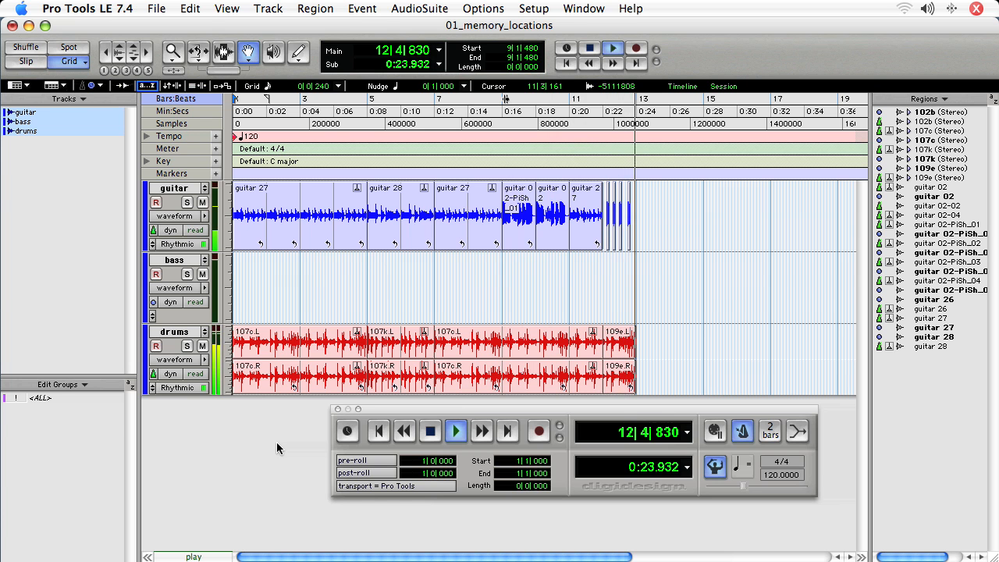
click(429, 431)
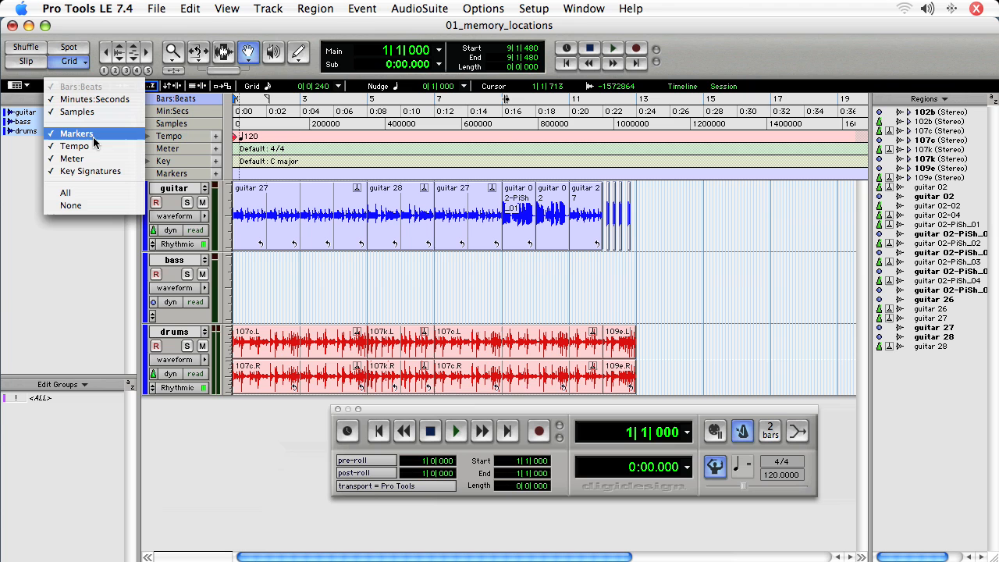
Close the ruler display menu, leaving bars/beats, min:secs, samples, tempo, meter, key and markers rulers shown
click(77, 135)
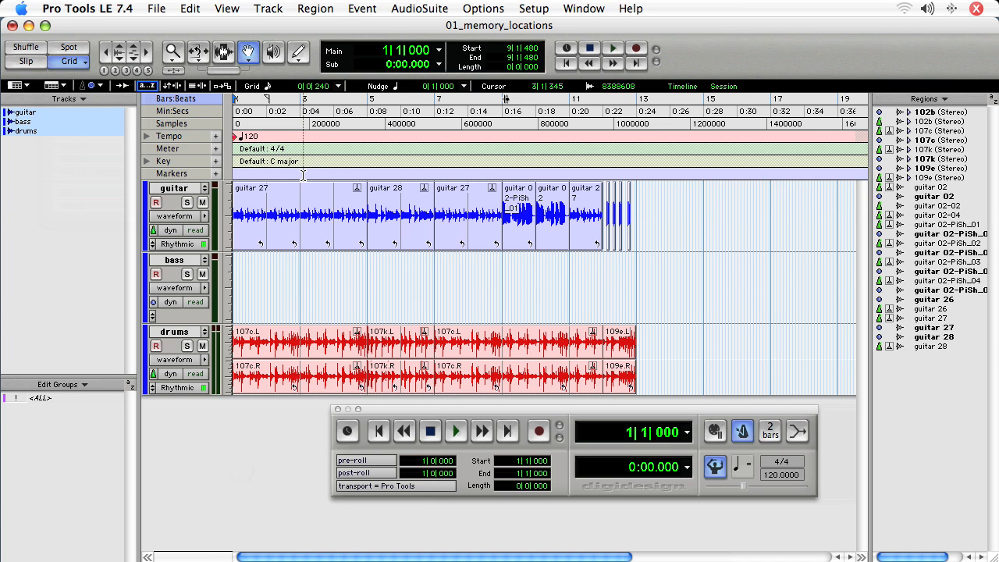
mouse_move(306, 178)
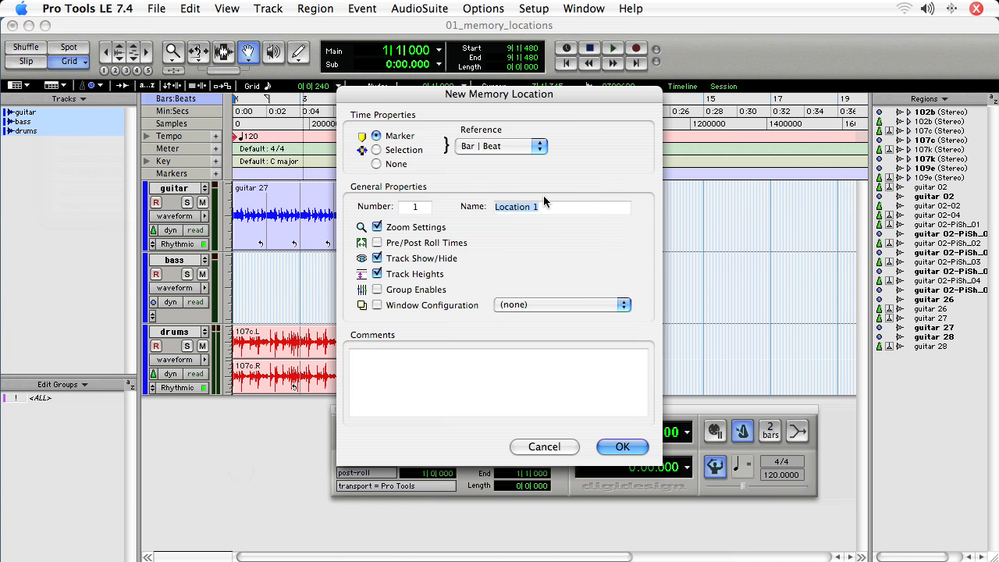
Create marker IV at bar 1 with zoom, track show/hide and track heights unchecked
text(IV)
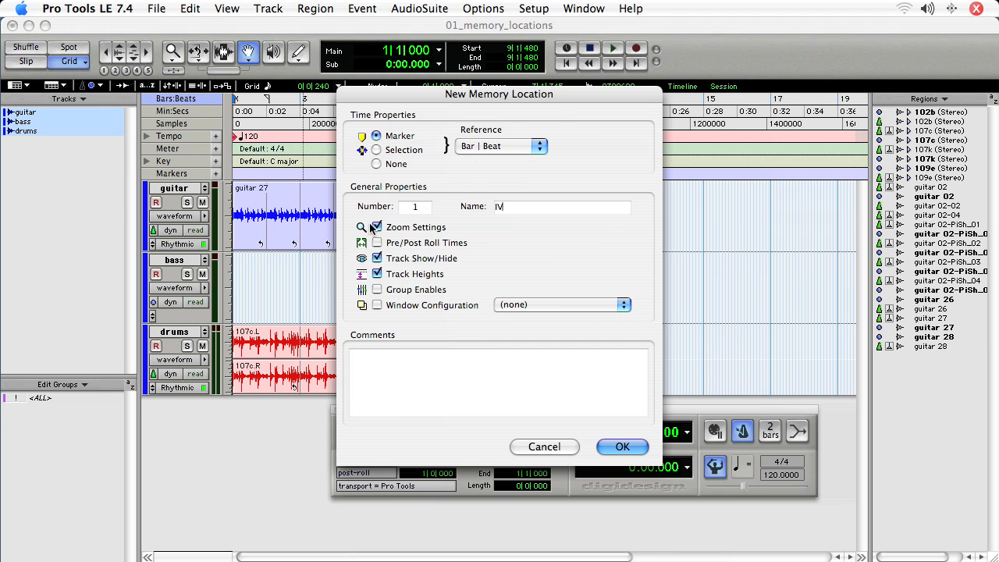
click(377, 226)
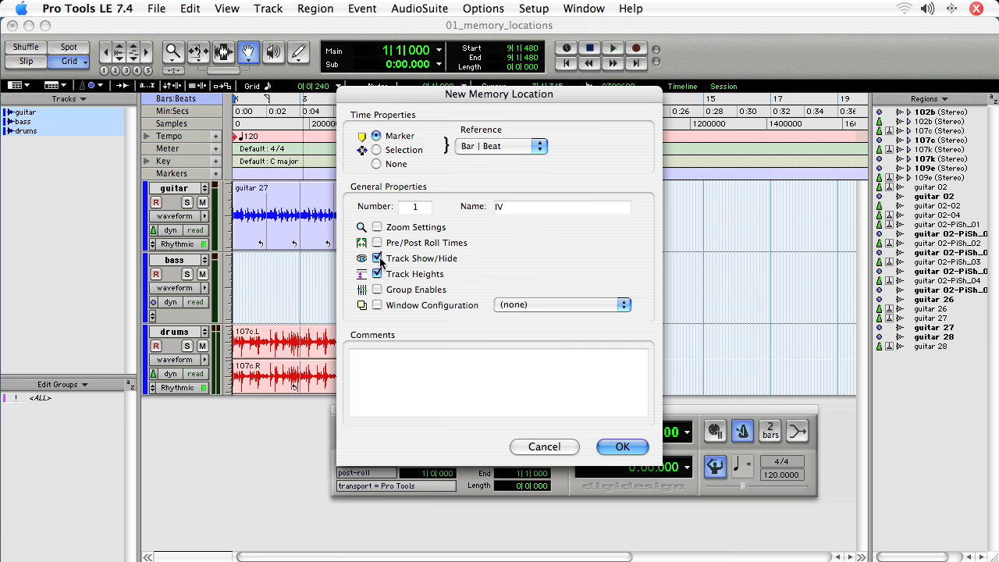
click(378, 259)
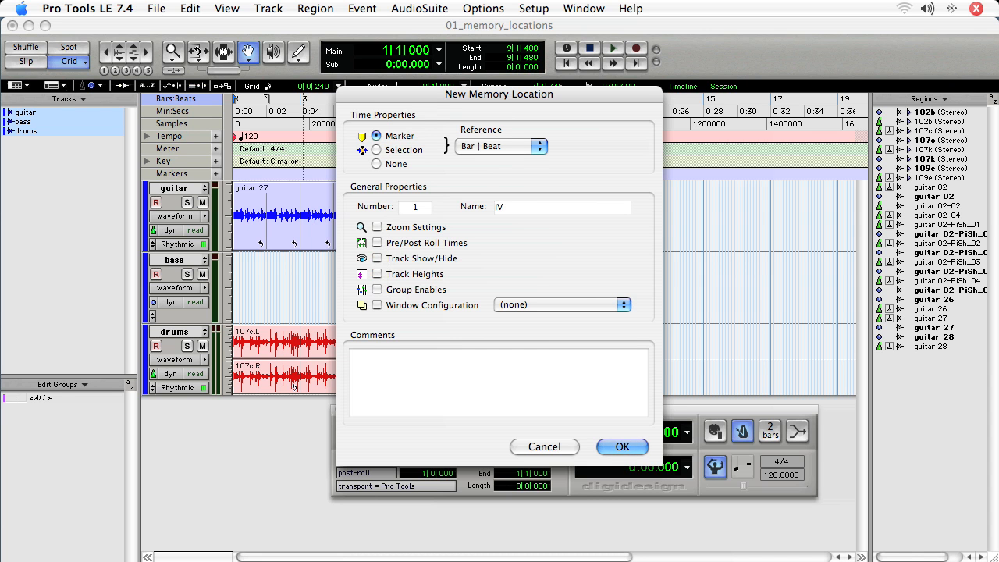
click(622, 447)
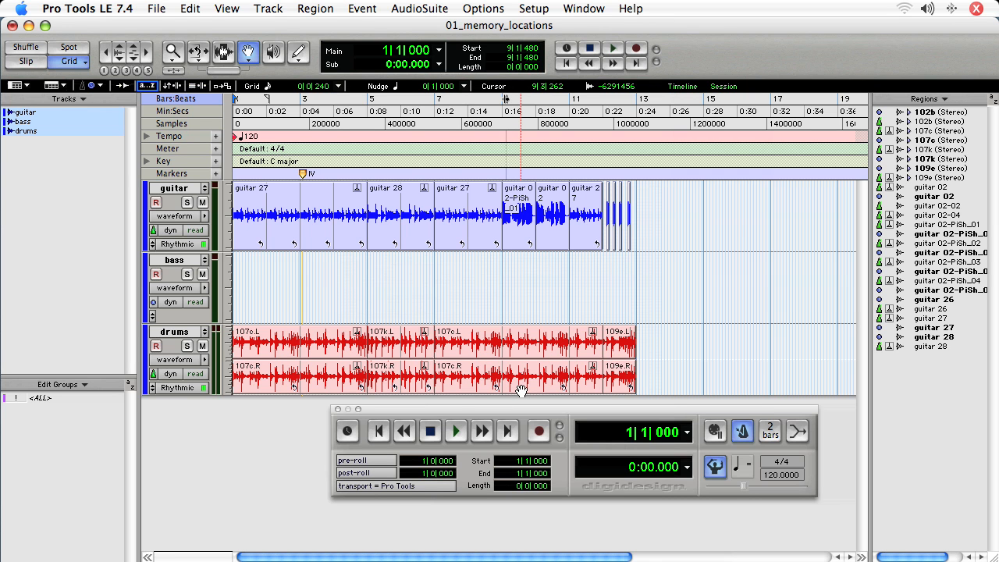
Zoom in on the IV marker, zoom back out, and start a second memory location
key(t)
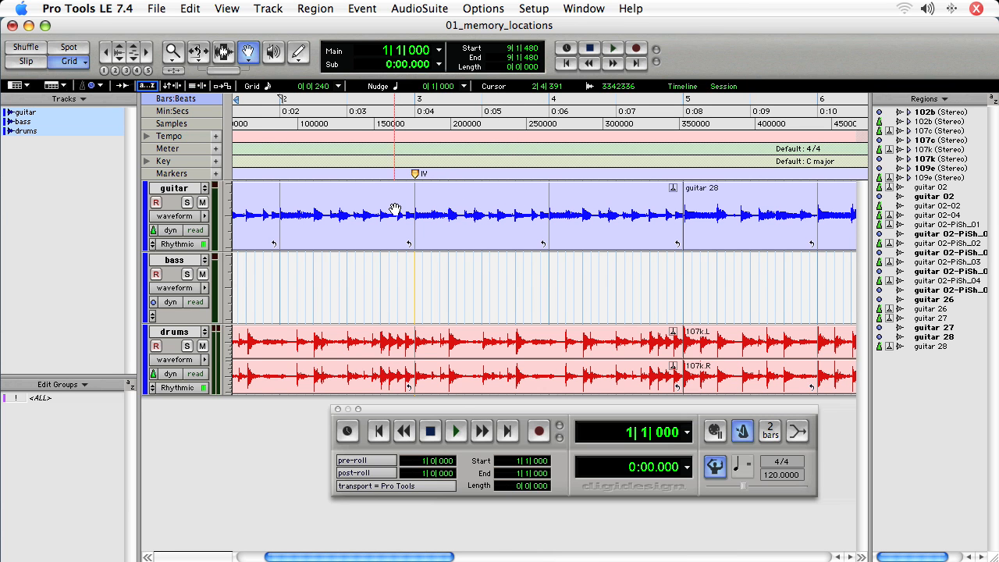
key(r)
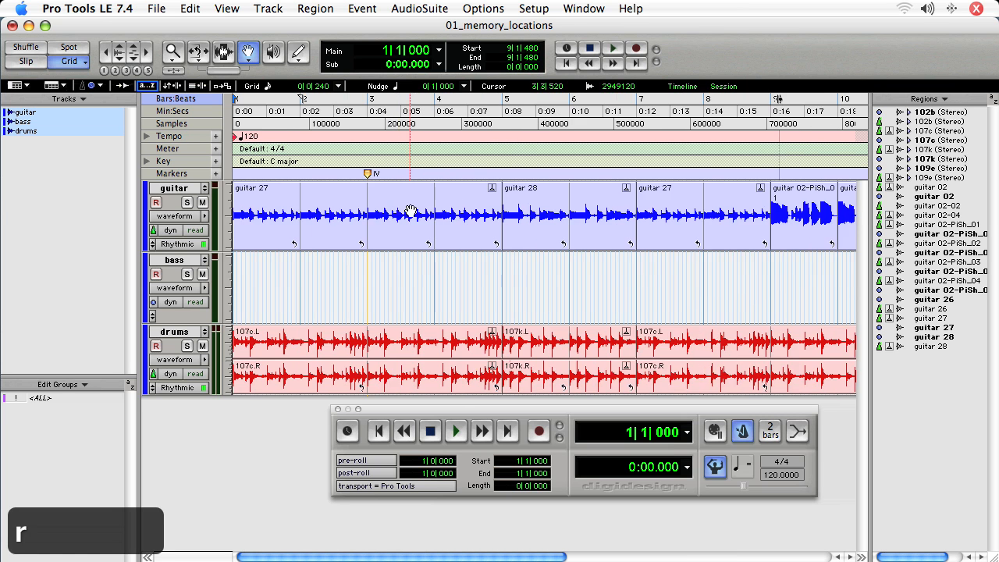
key(r)
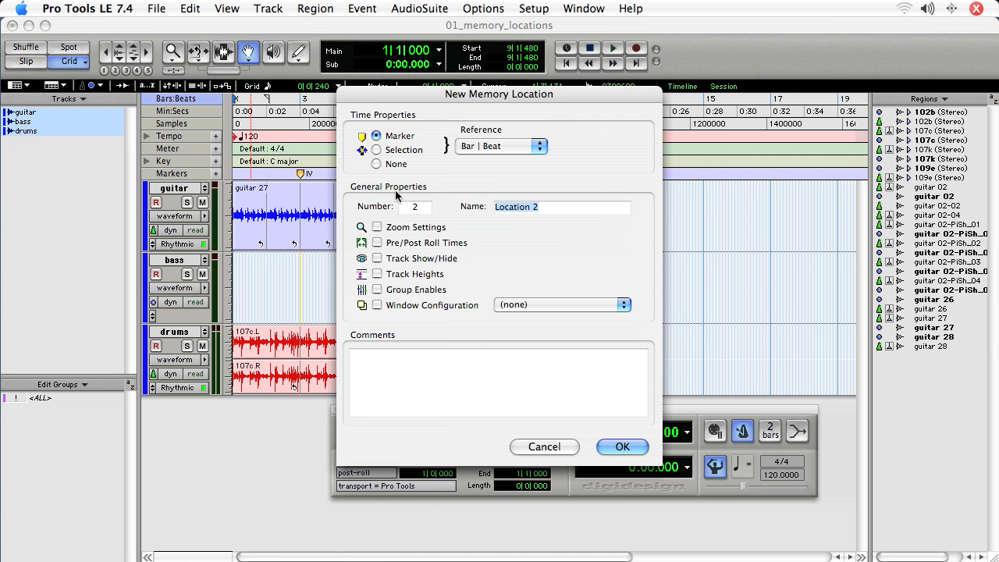
Confirm the chord-change markers I, V and IV so the ruler reads I, IV, I, V, IV, I
click(622, 447)
text(V)
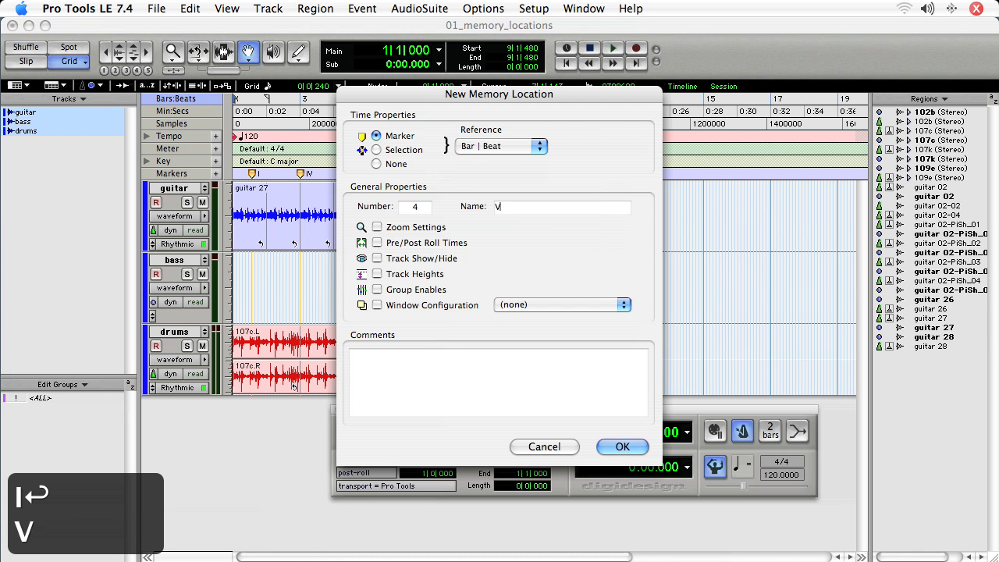
click(623, 447)
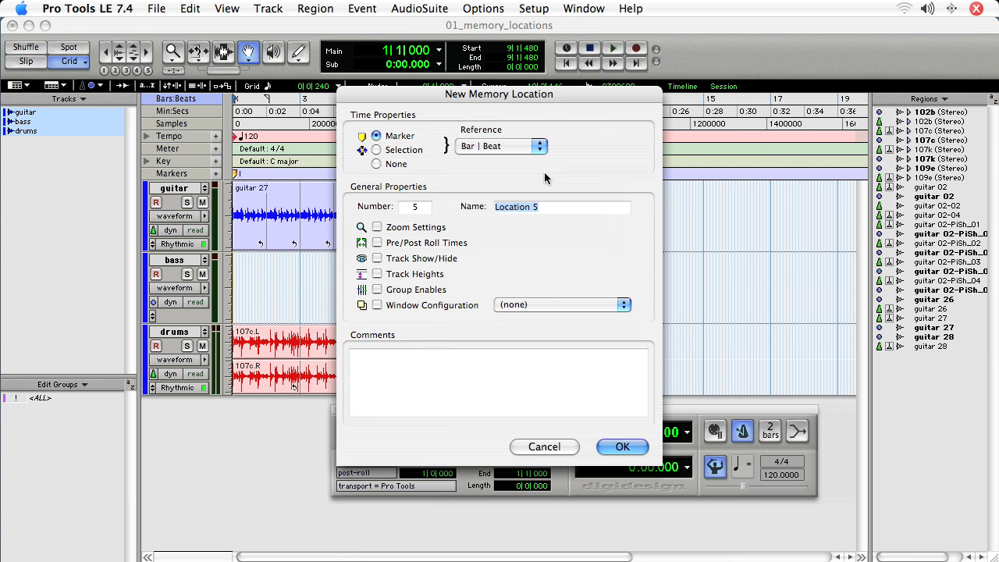
click(622, 447)
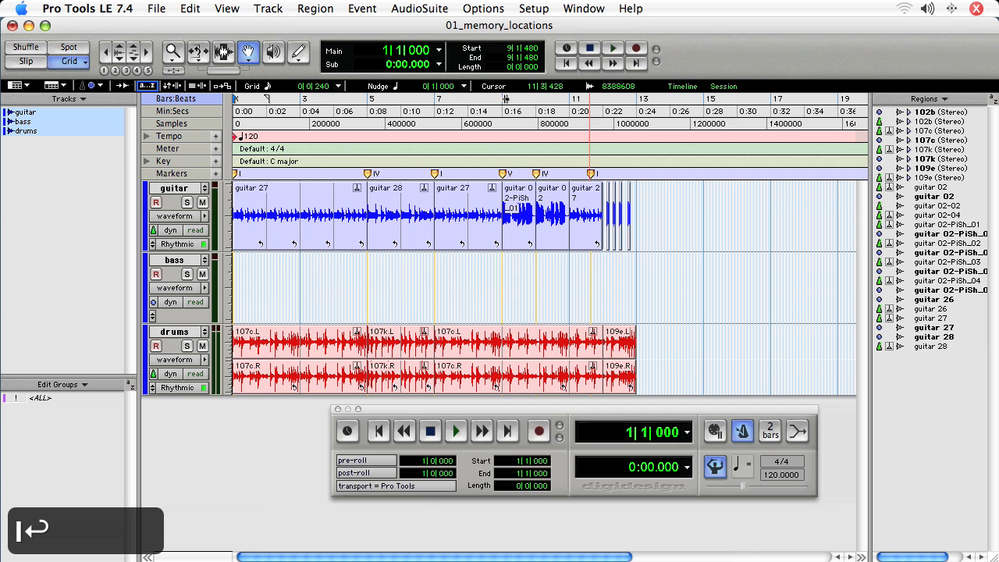
Rename the final I marker to TURNAROUND at the end of the markers ruler
click(570, 173)
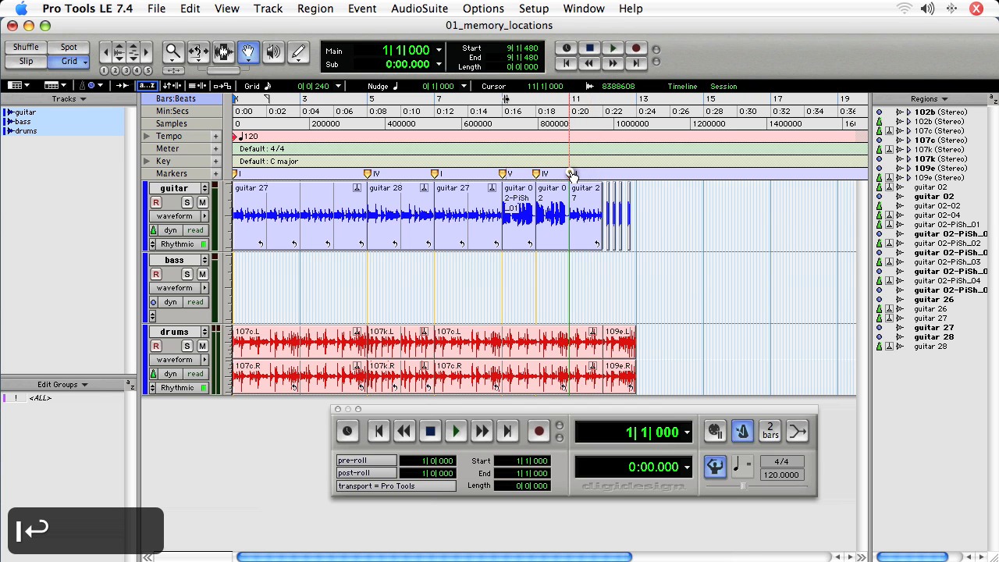
click(575, 173)
text(TURNAROUND)
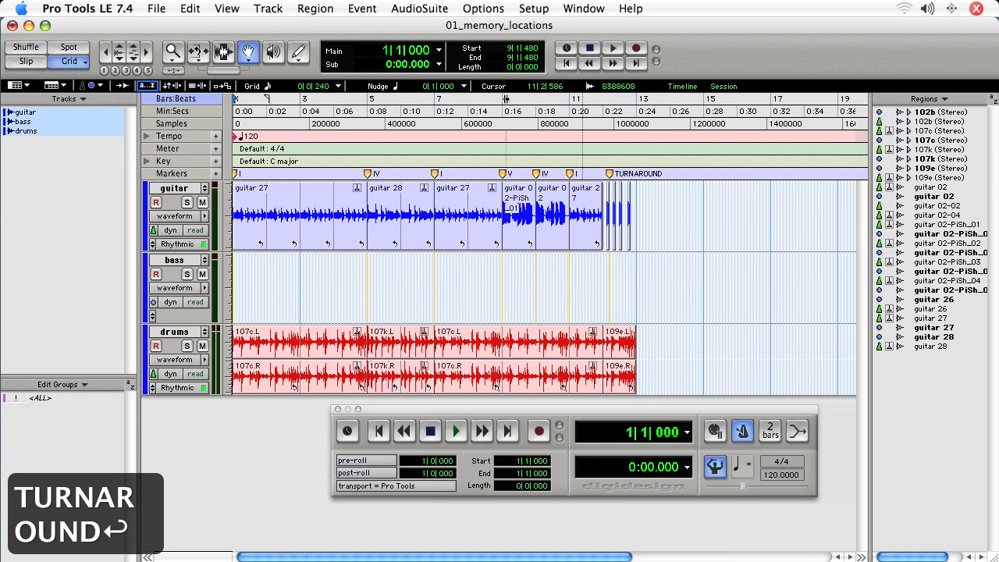
click(606, 173)
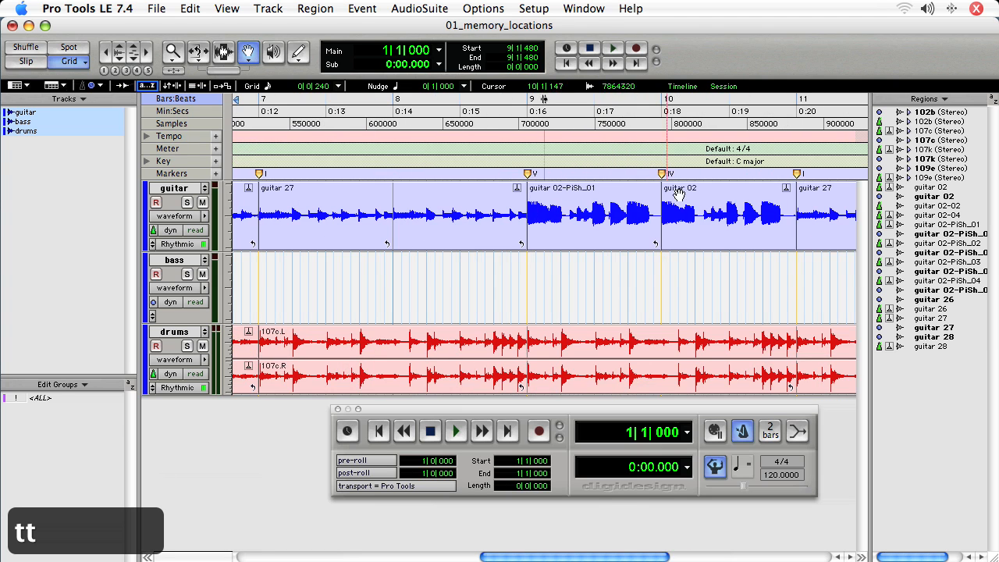
scroll(right, 3)
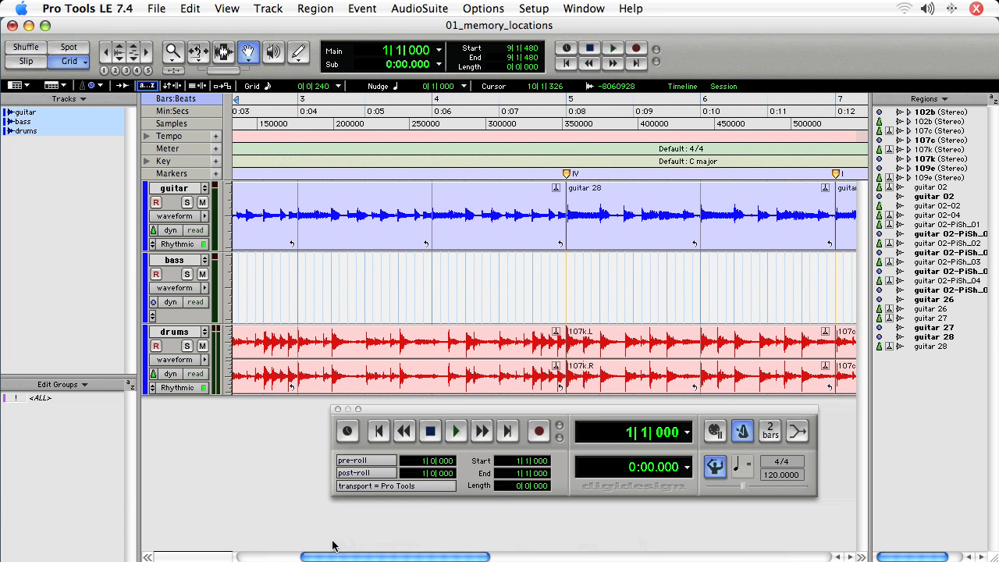
Fit the whole song in view and show the Memory Locations window listing all seven markers
key(r)
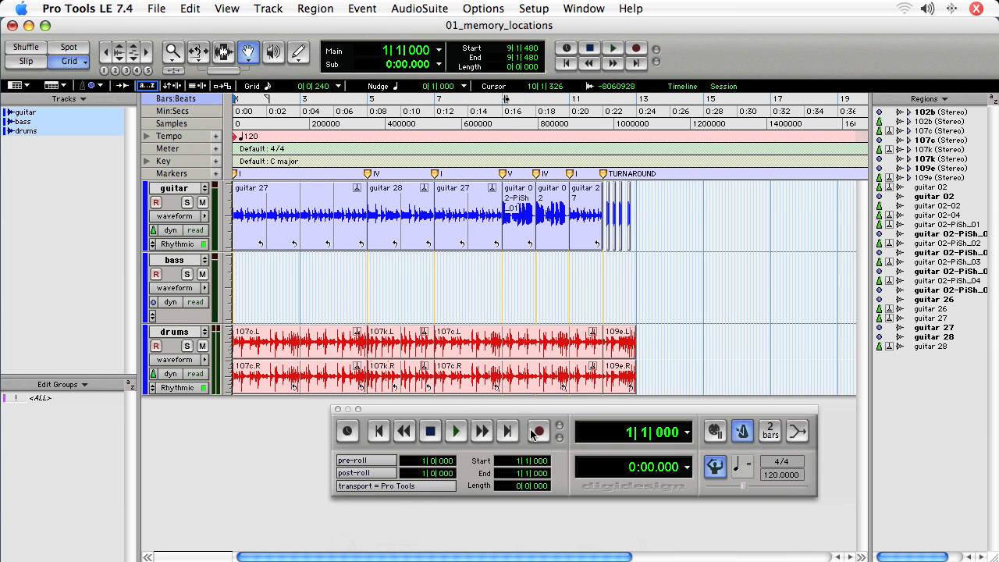
mouse_move(537, 431)
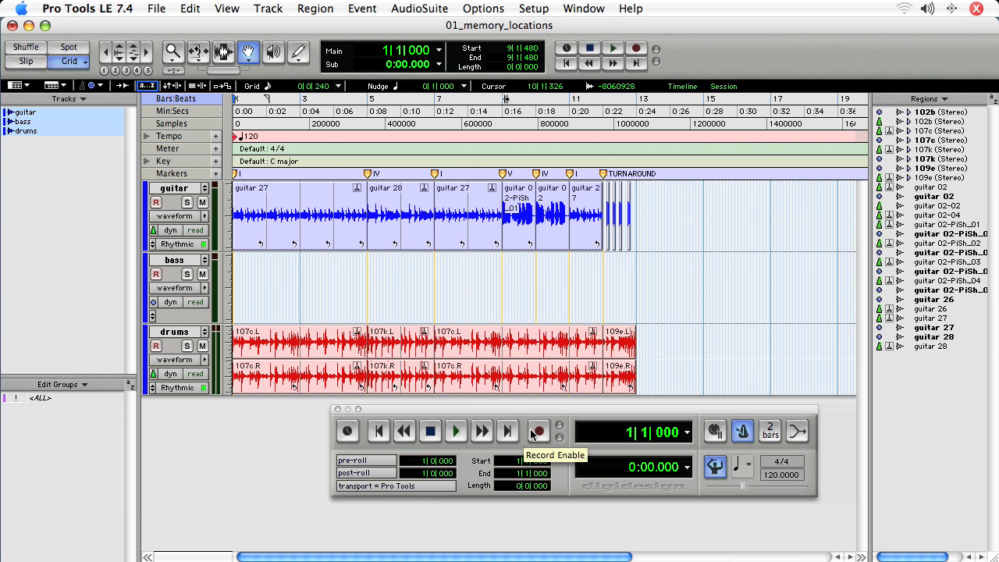
key(cmd+5)
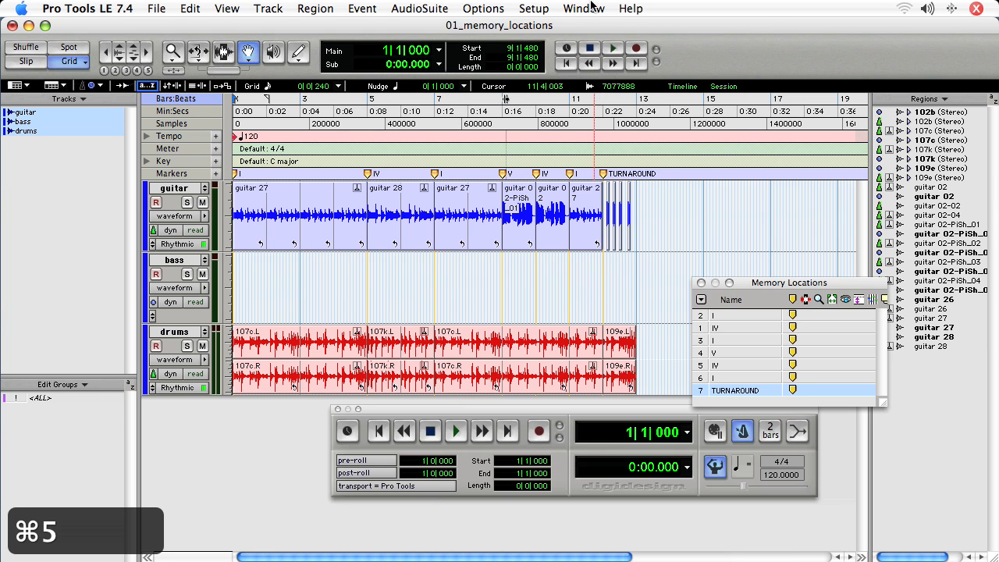
Jump to the I section at bar 7, then the IV section at bar 5, and start playback there
click(584, 10)
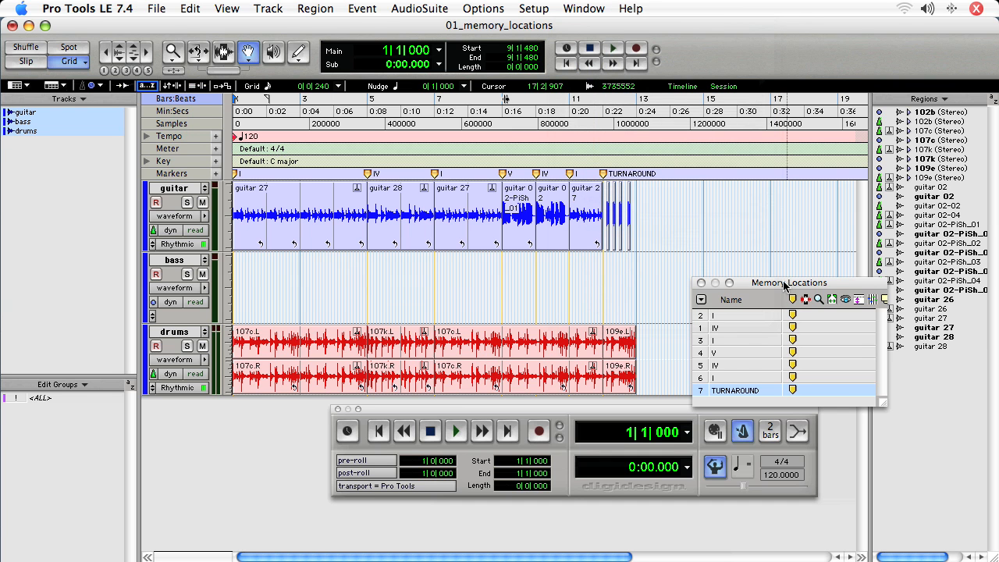
mouse_move(744, 348)
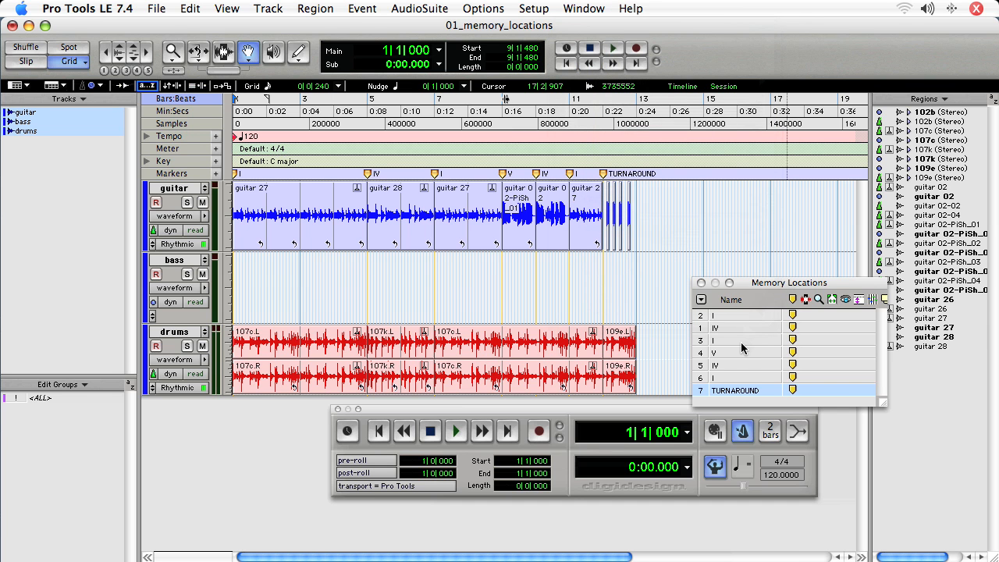
click(734, 340)
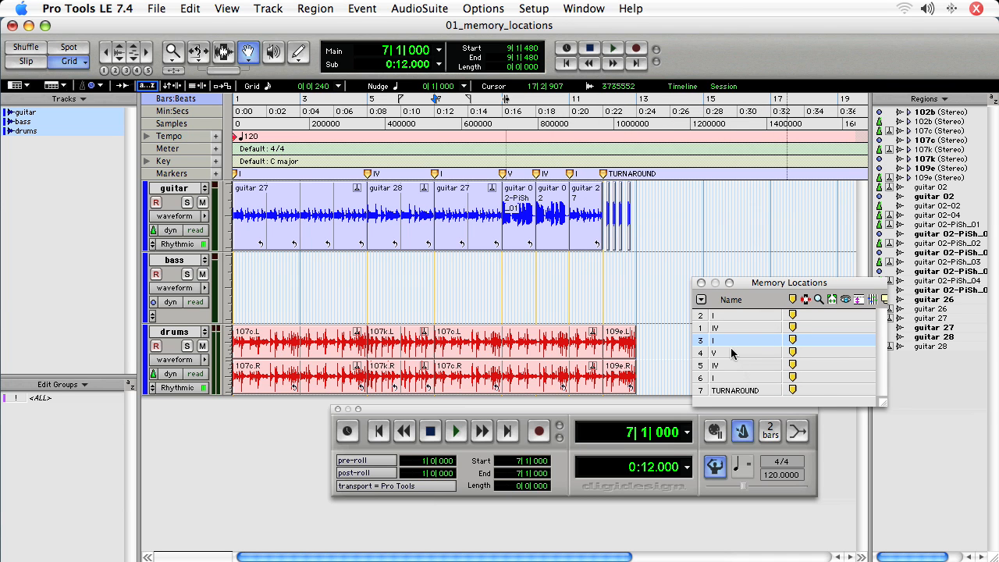
click(734, 328)
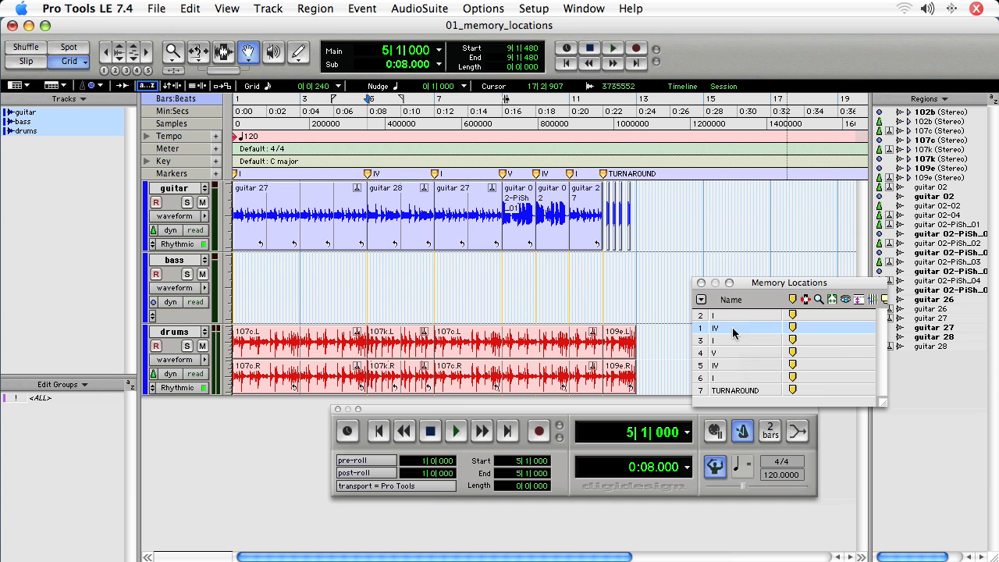
click(456, 431)
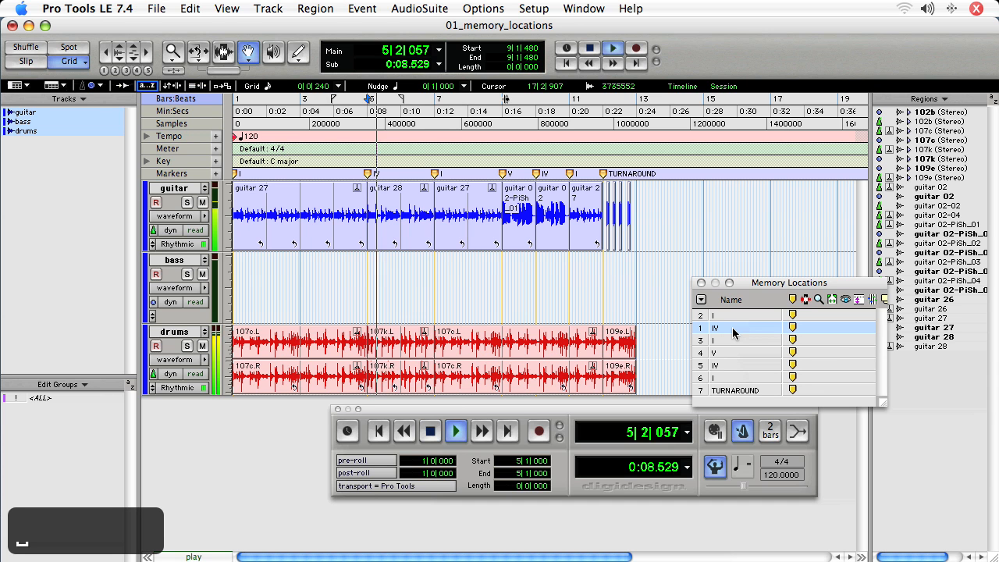
During playback jump to TURNAROUND, the second IV, the I at bar 7 and the song start, then edit marker 1 (IV)
click(430, 431)
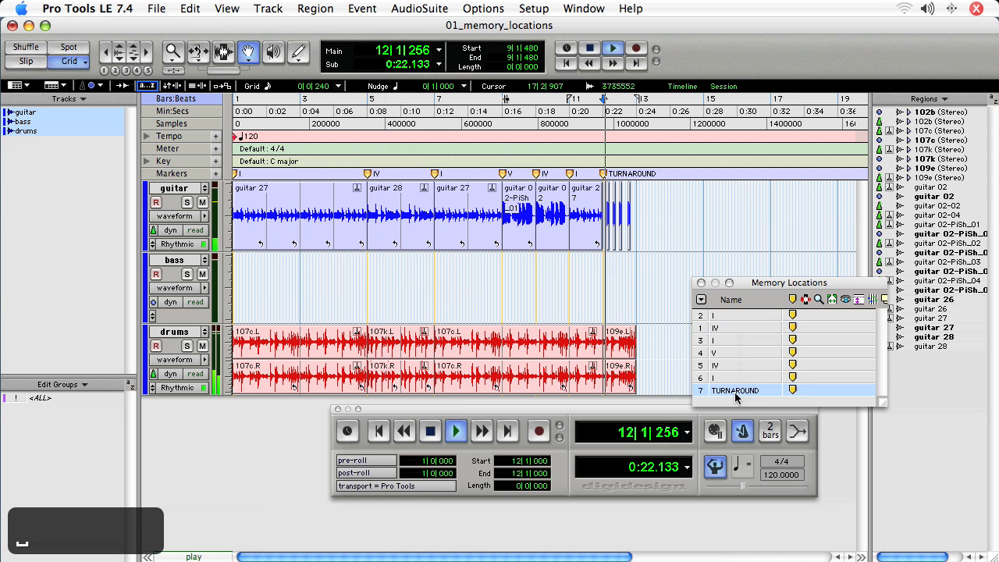
click(734, 365)
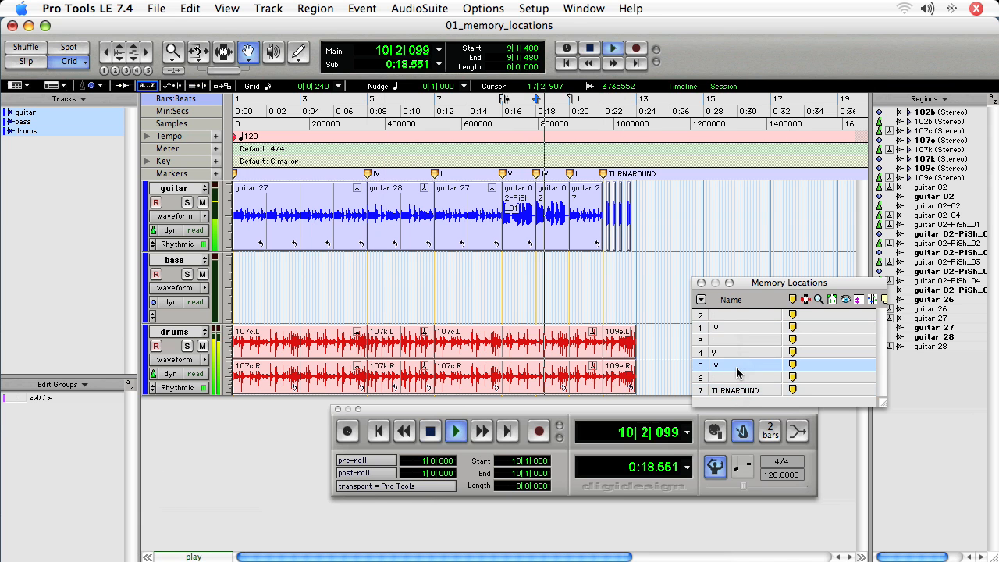
click(742, 340)
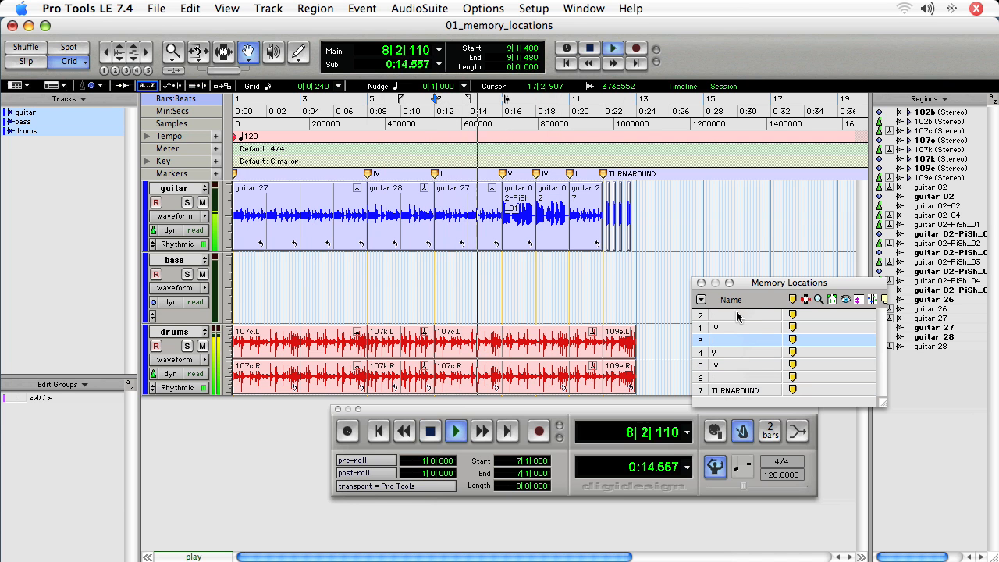
click(746, 315)
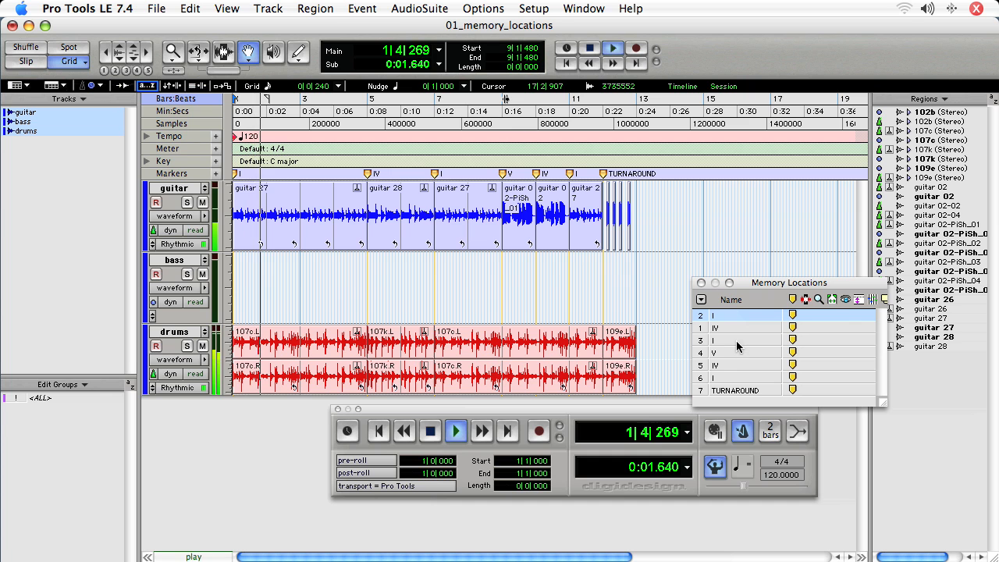
click(429, 431)
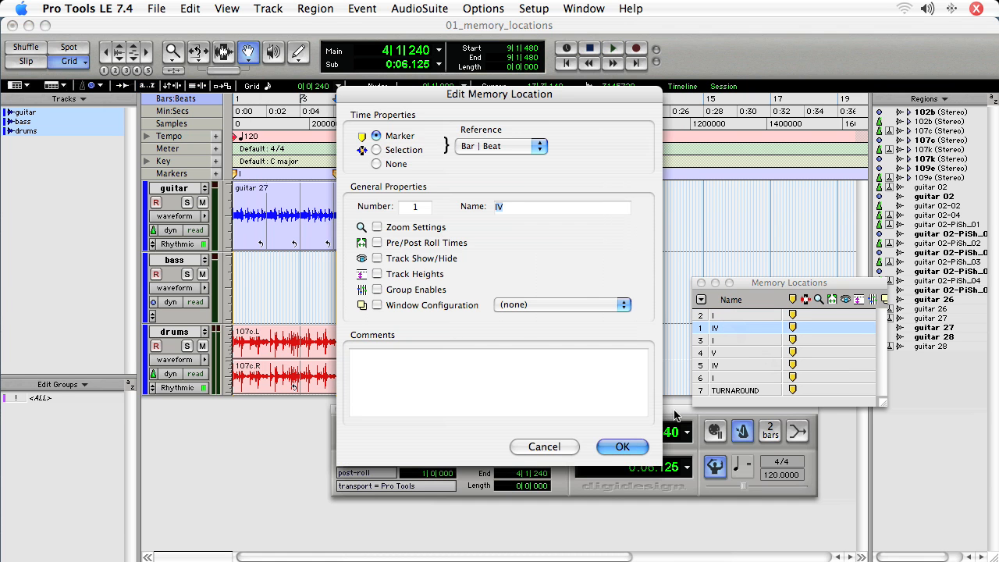
Cancel the IV marker's Edit Memory Location dialog unchanged and stop playback
click(622, 446)
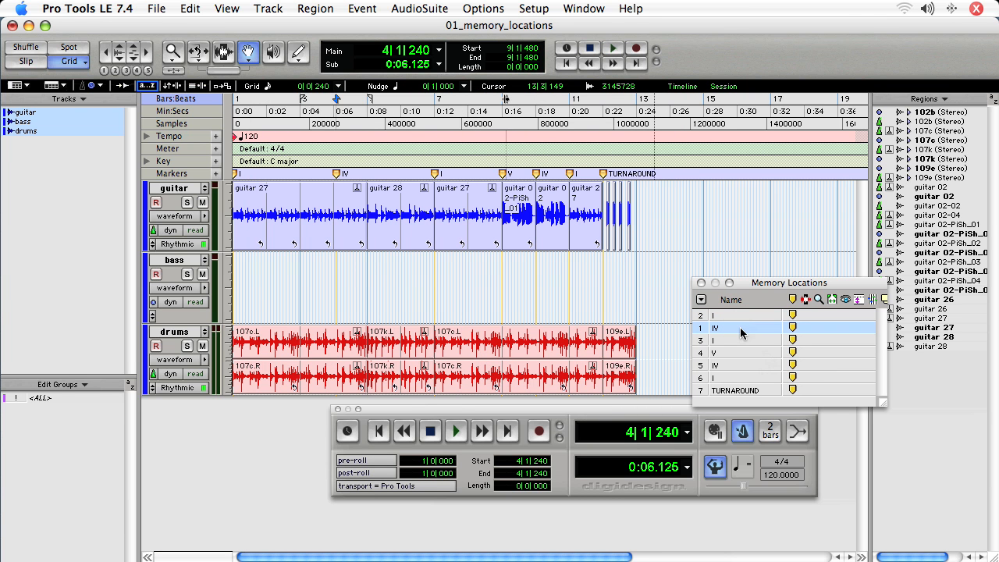
click(456, 431)
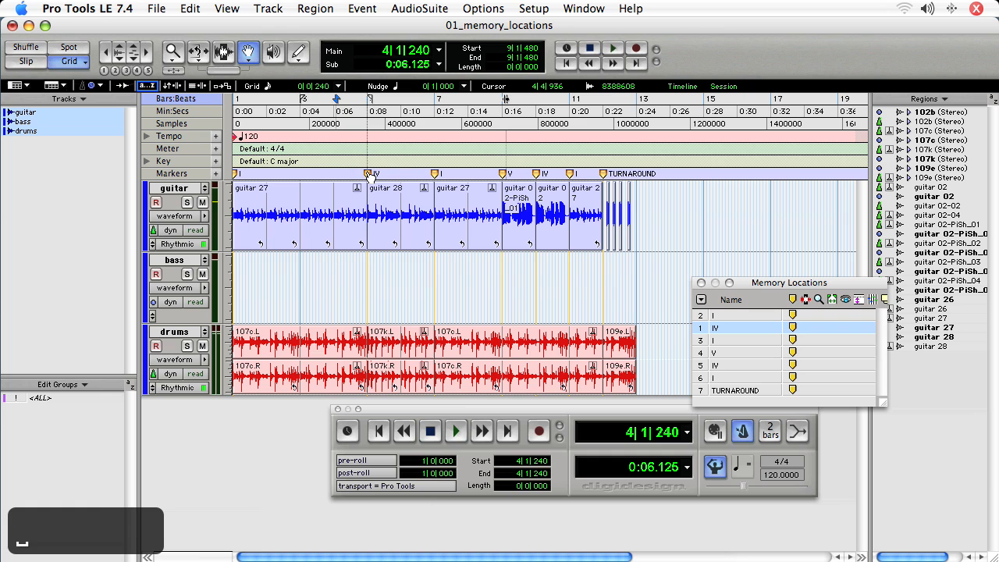
mouse_move(375, 172)
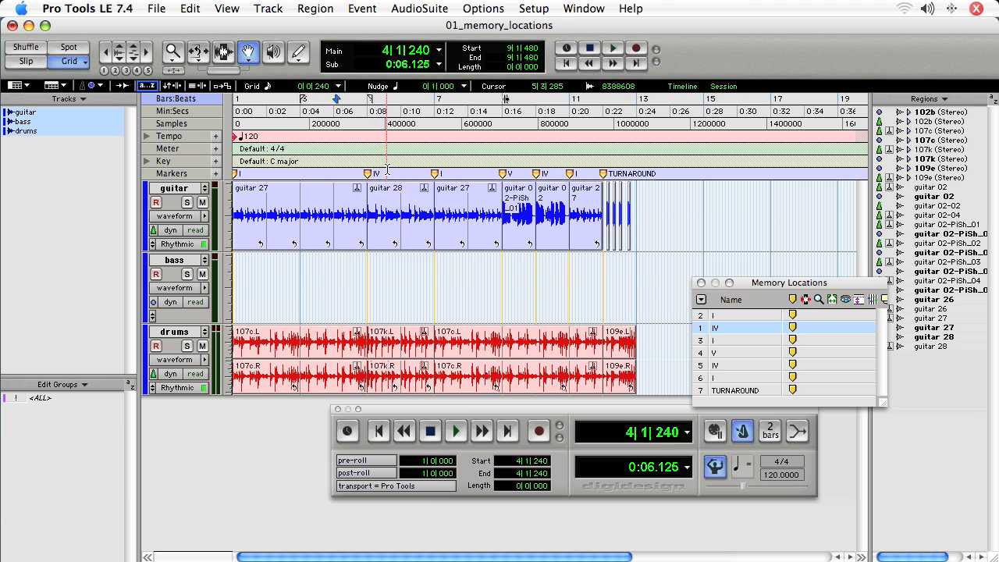
mouse_move(647, 318)
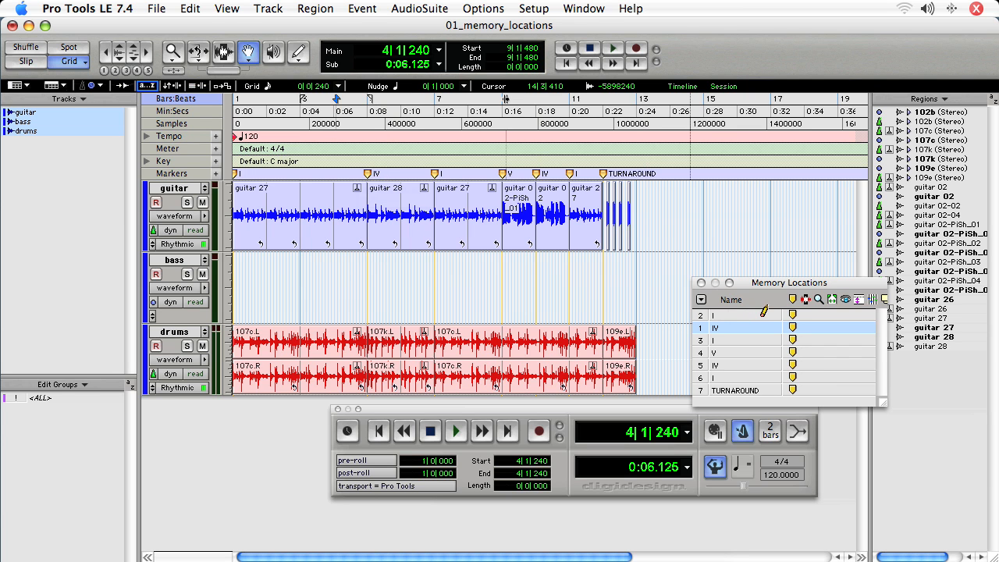
click(375, 174)
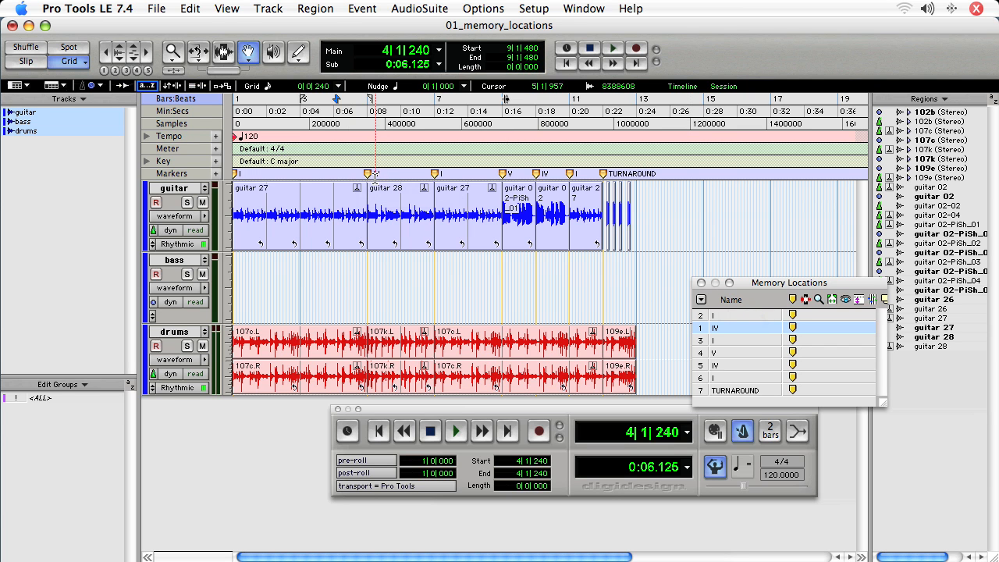